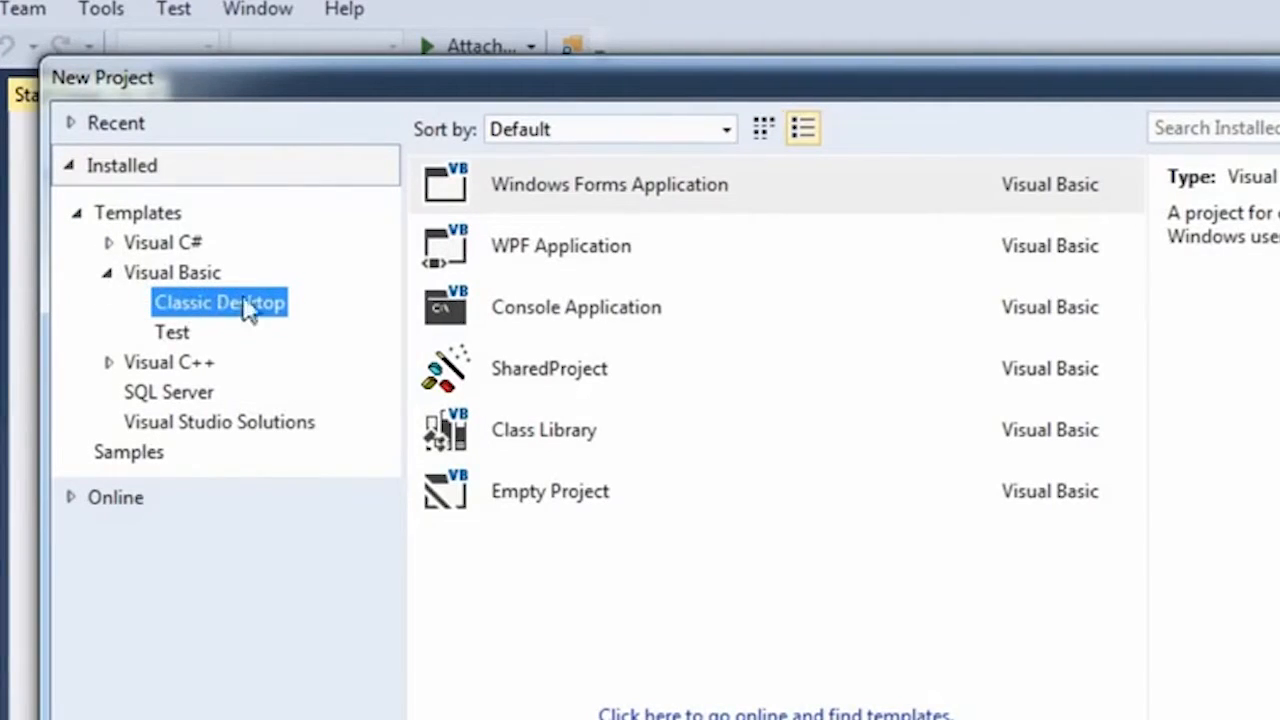
mouse_move(108, 290)
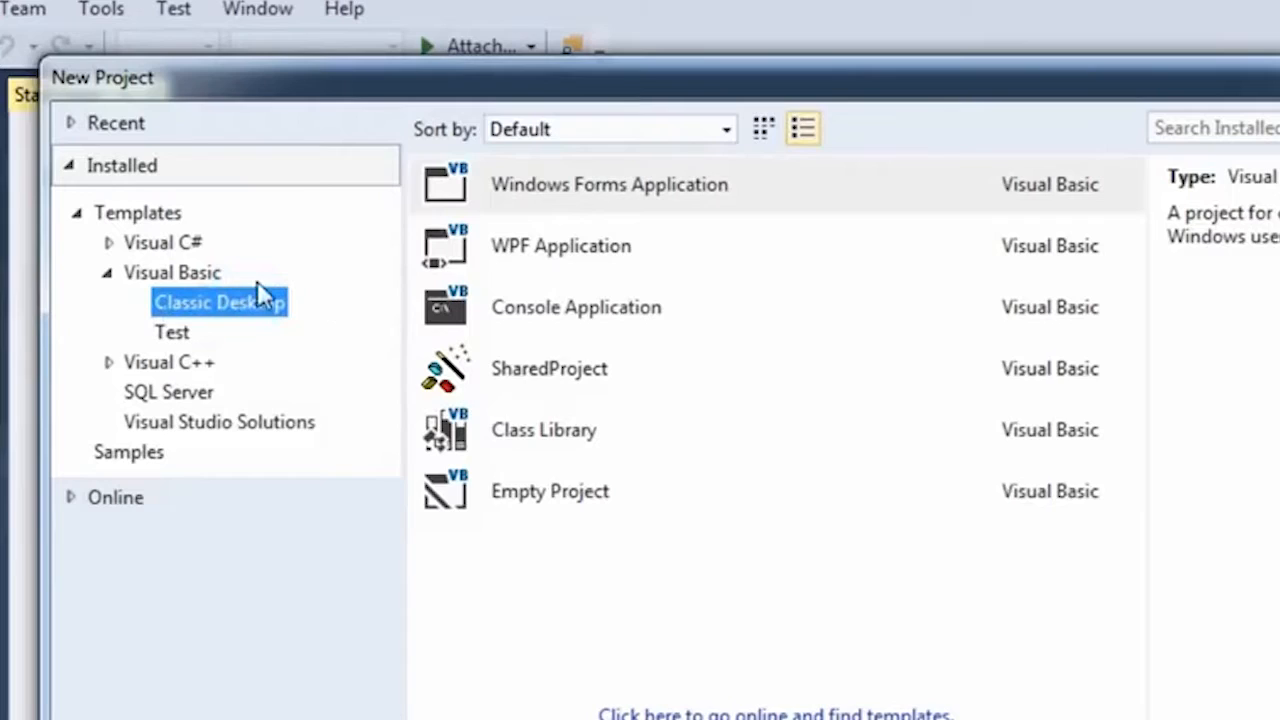
- Create a Visual Basic Windows Forms Application and show the Toolbox of form controls beside Form1
click(610, 184)
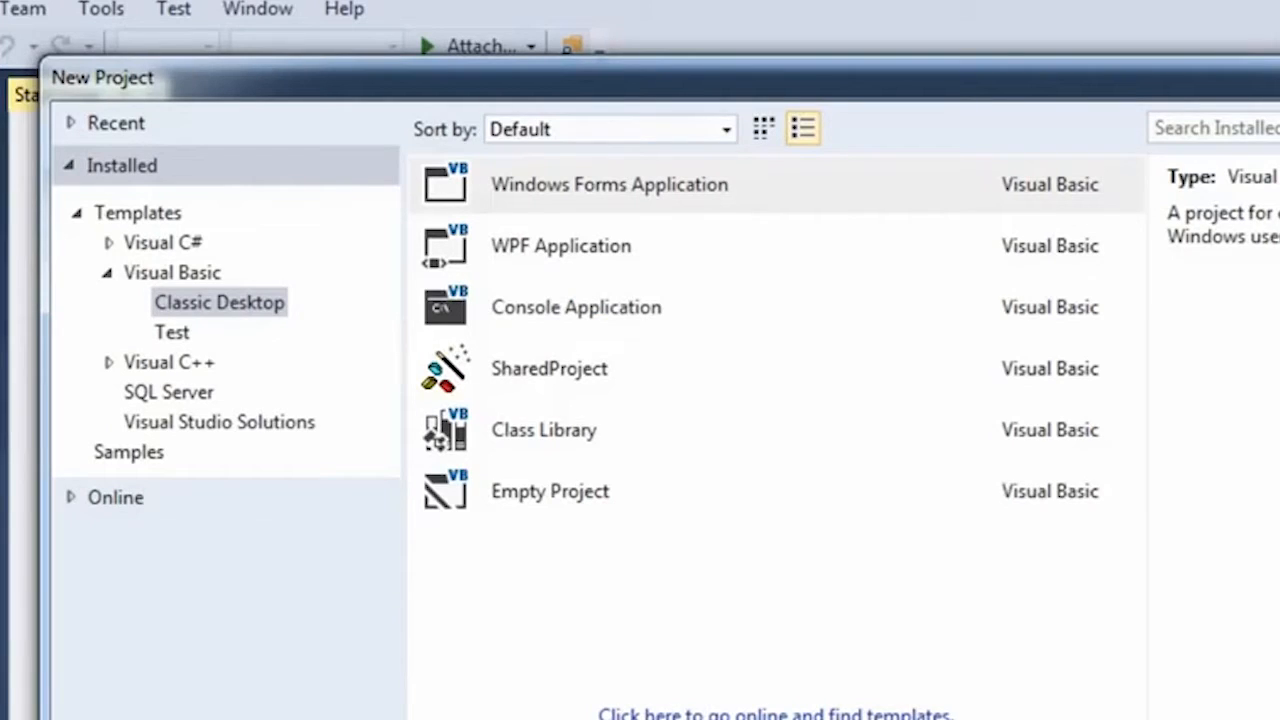
mouse_move(468, 692)
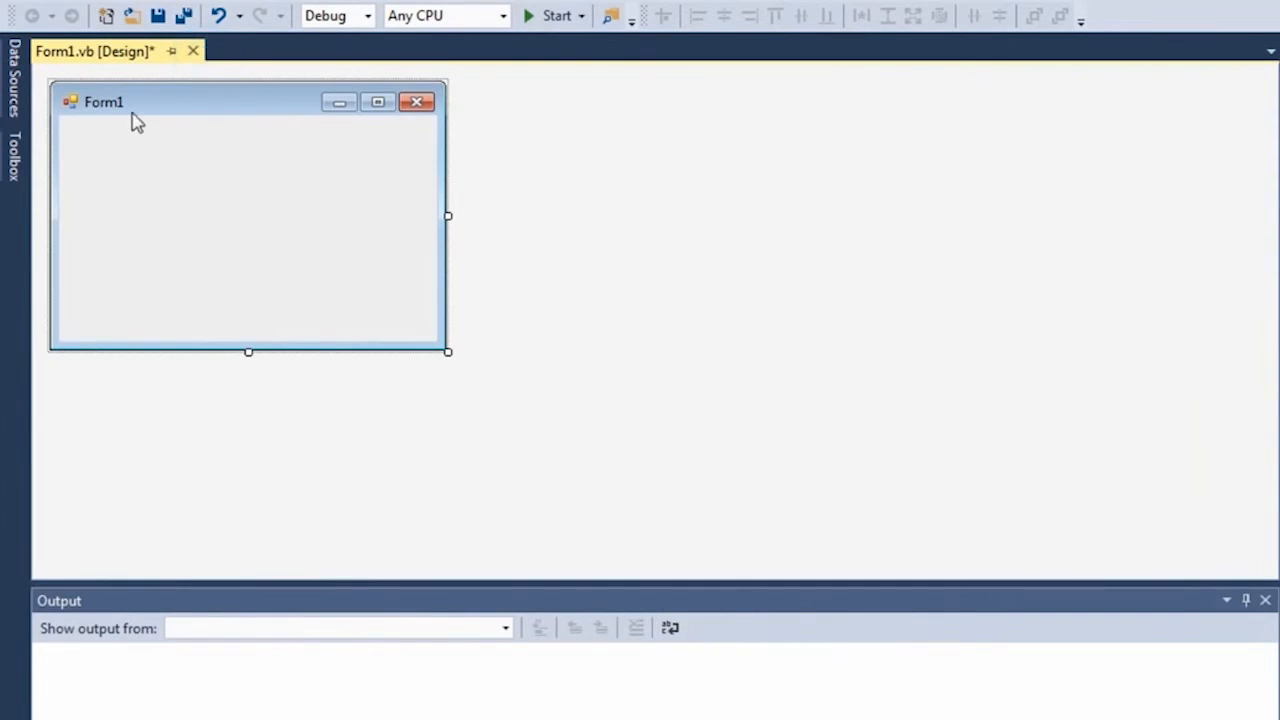
click(12, 156)
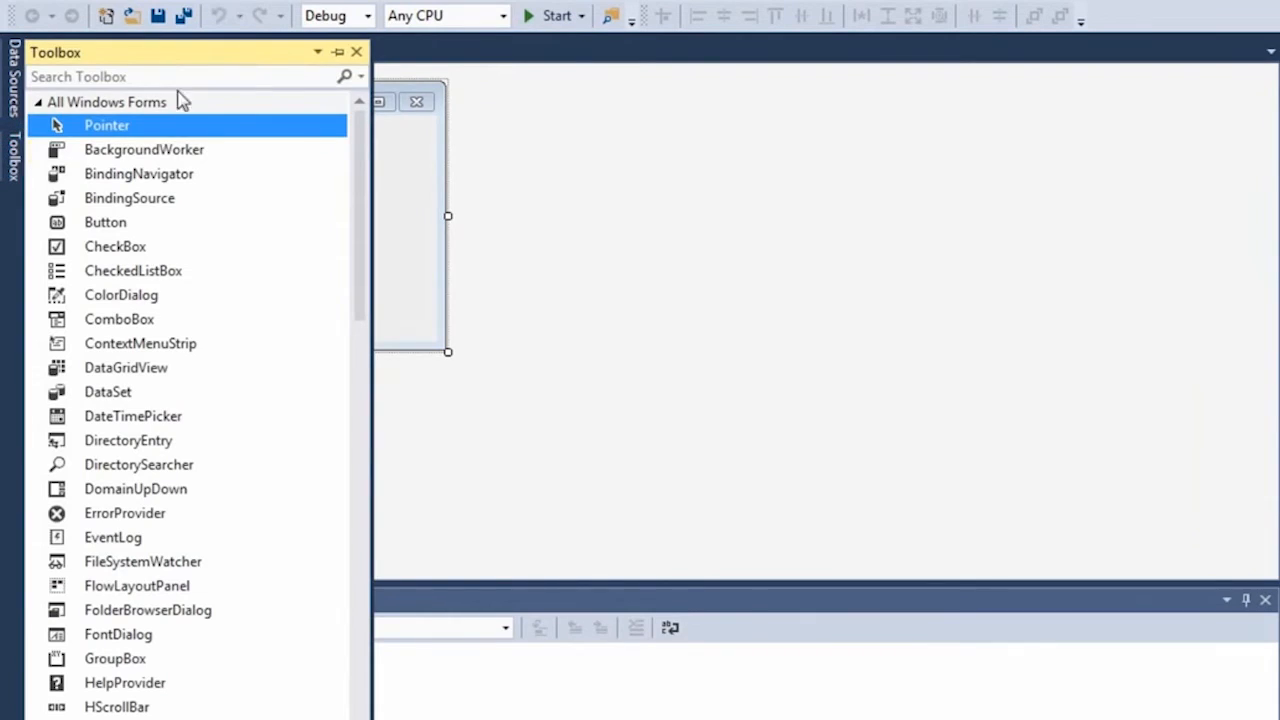